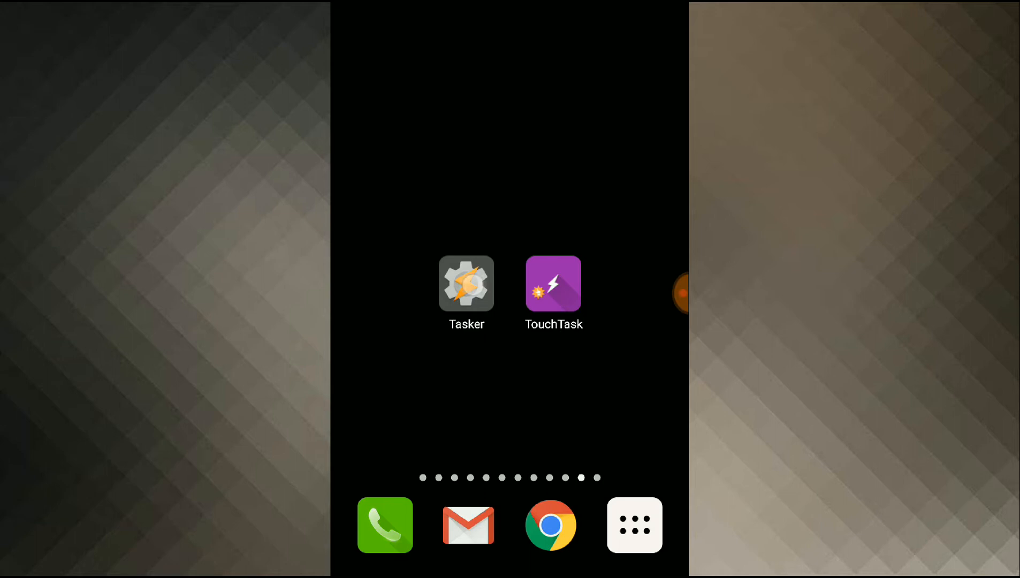
Create a new Tasker task named Ocr and open it for editing.
left_click(466, 283)
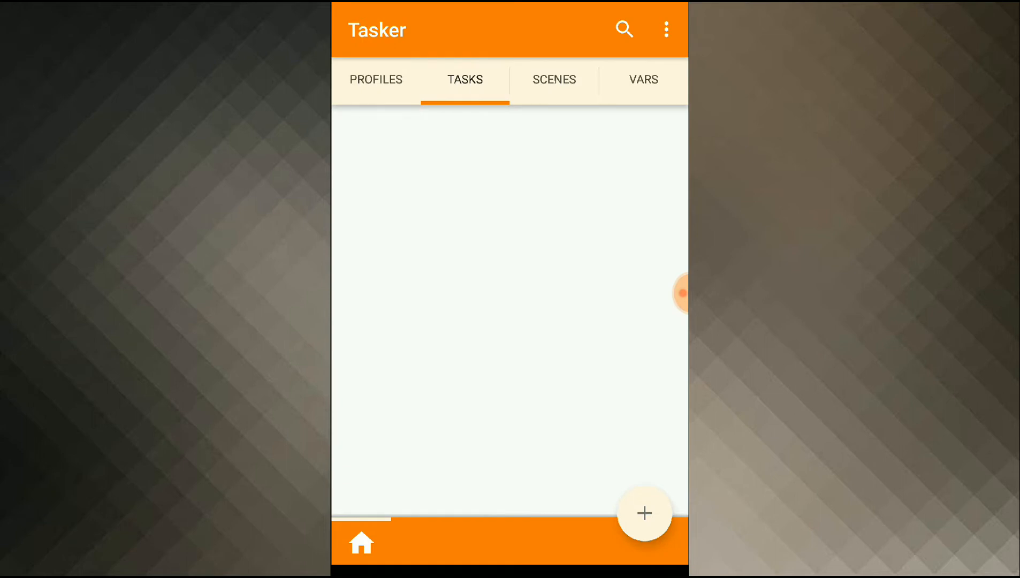
left_click(642, 513)
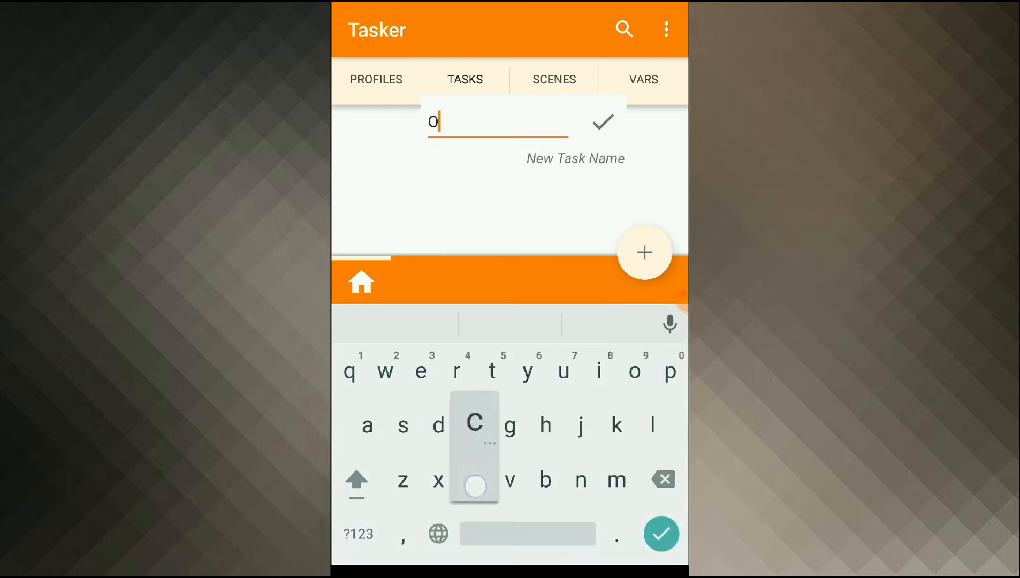
left_click(602, 122)
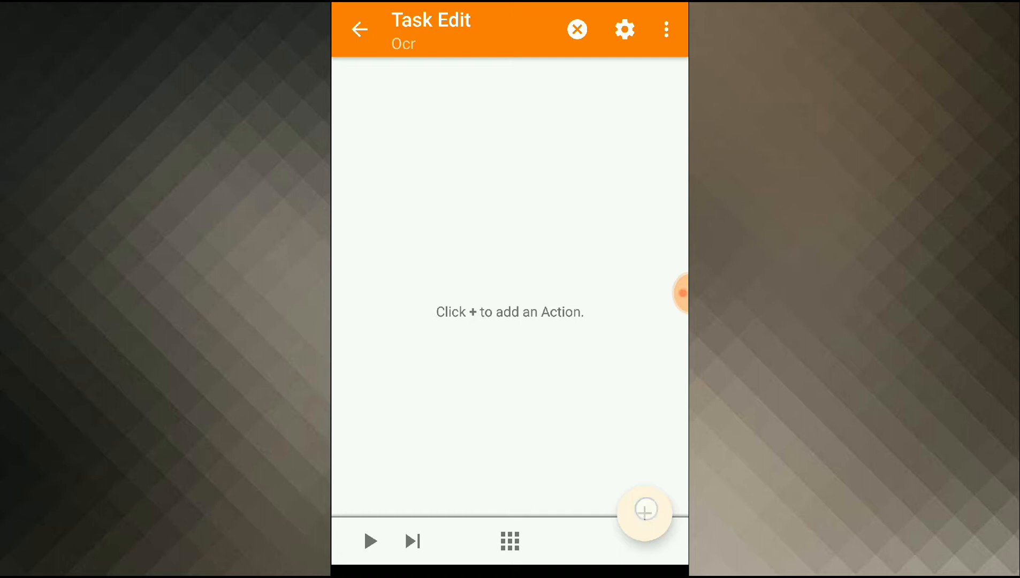
Add a Take Photo action (Media) with rear camera and filename ocr.
left_click(643, 510)
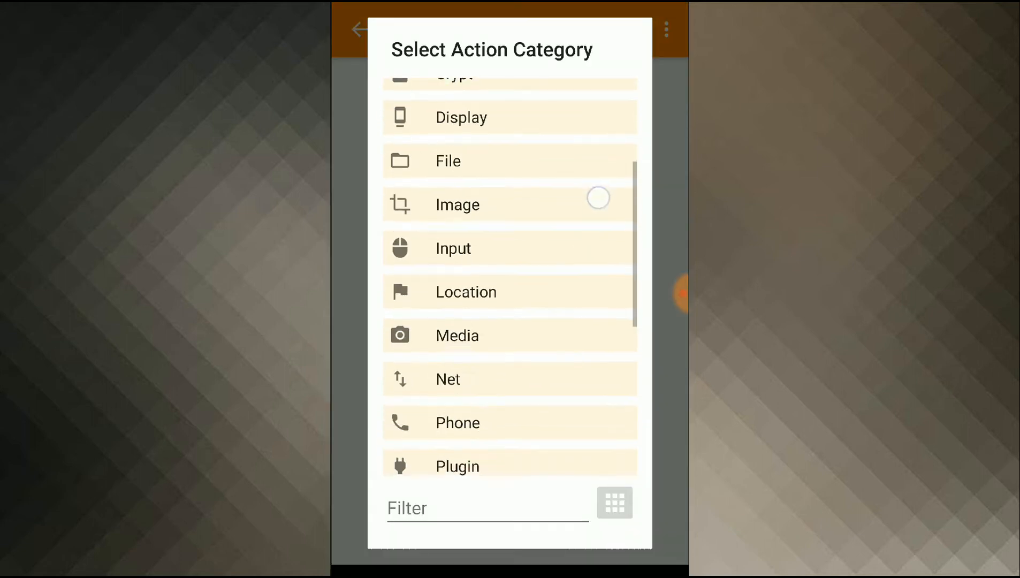
left_click(457, 335)
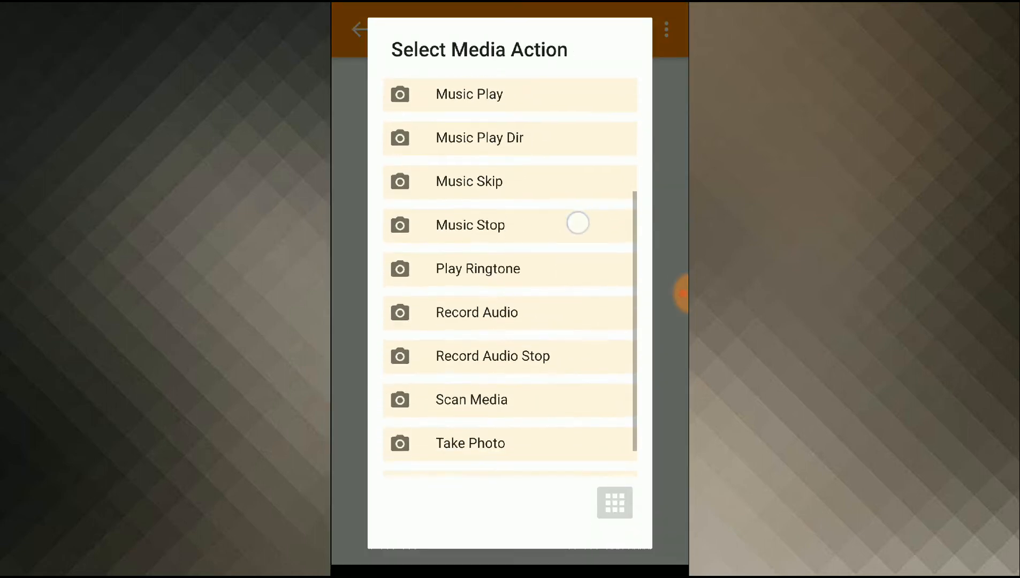
left_click(470, 443)
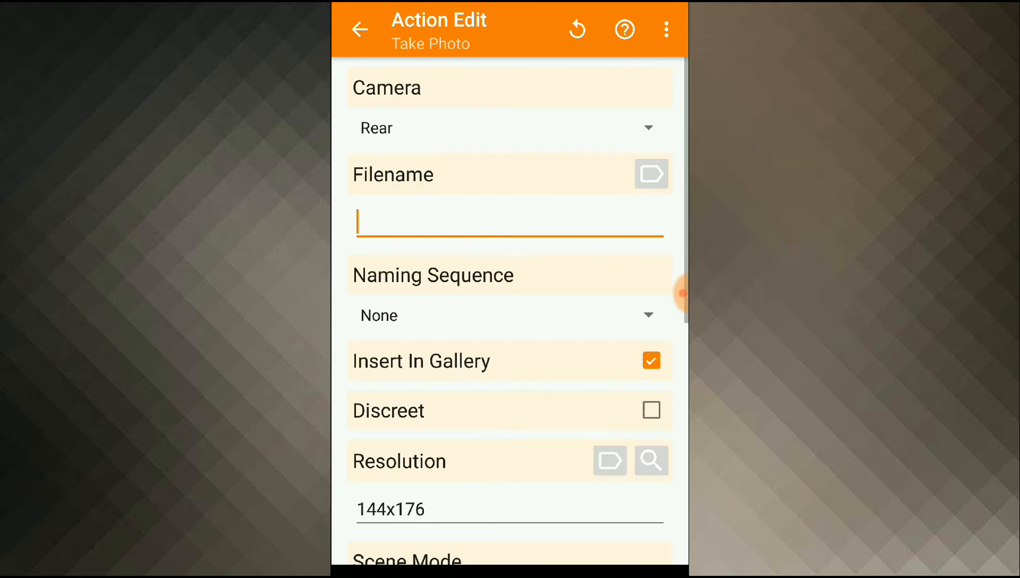
left_click(509, 128)
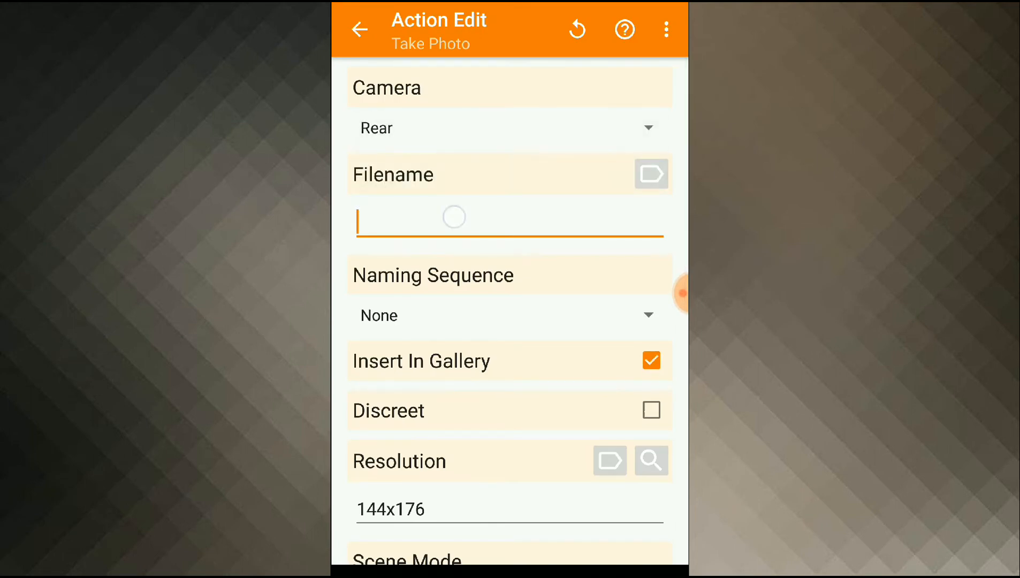
type("oc")
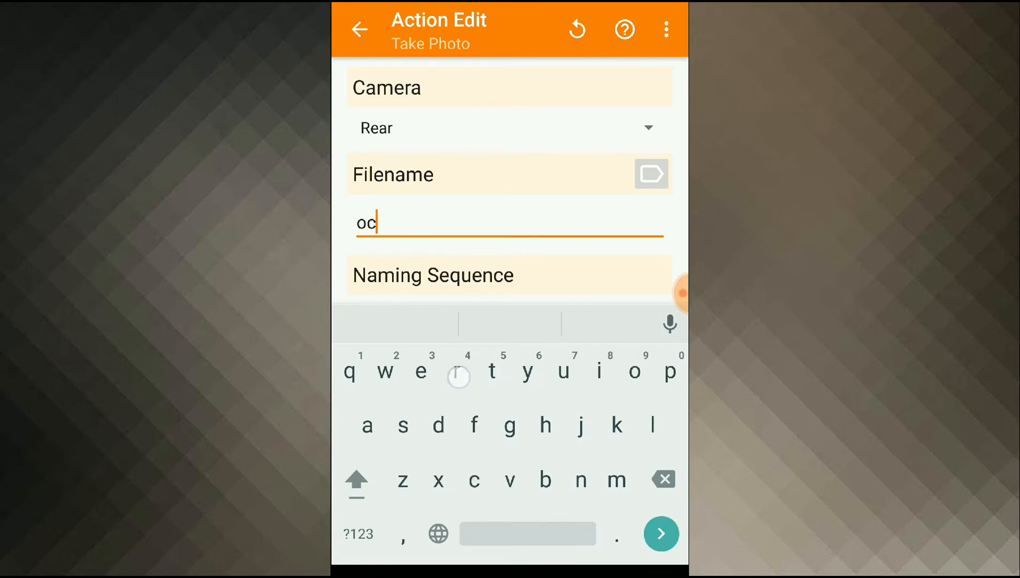
type("r")
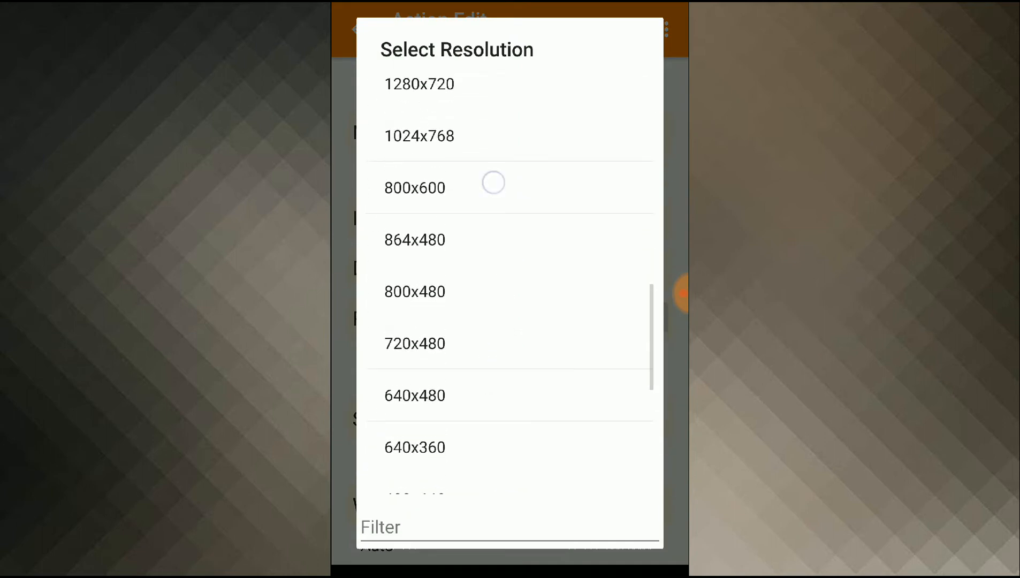
Set the photo resolution to 800x600 with flash off and return to the task.
left_click(414, 187)
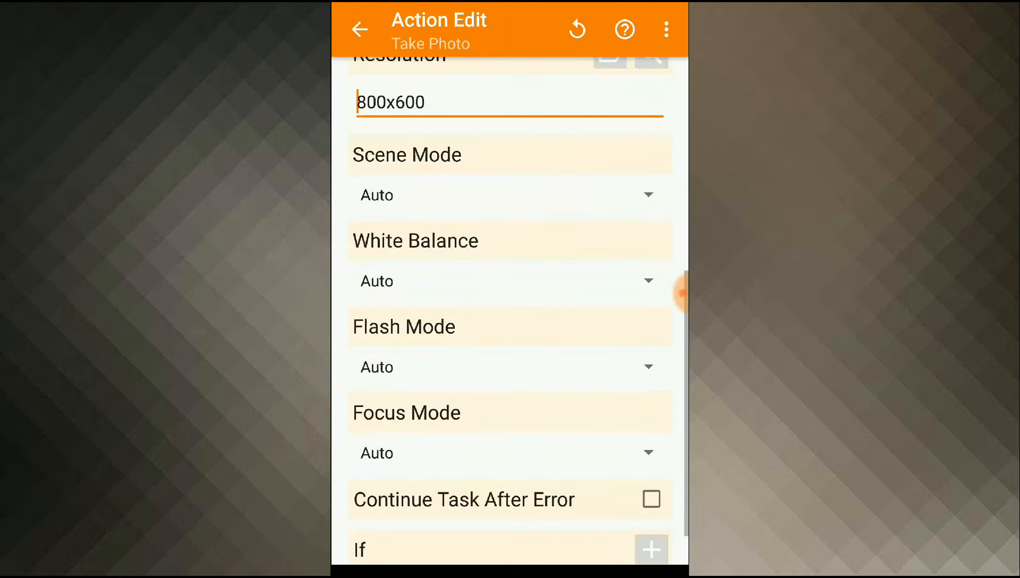
left_click(510, 367)
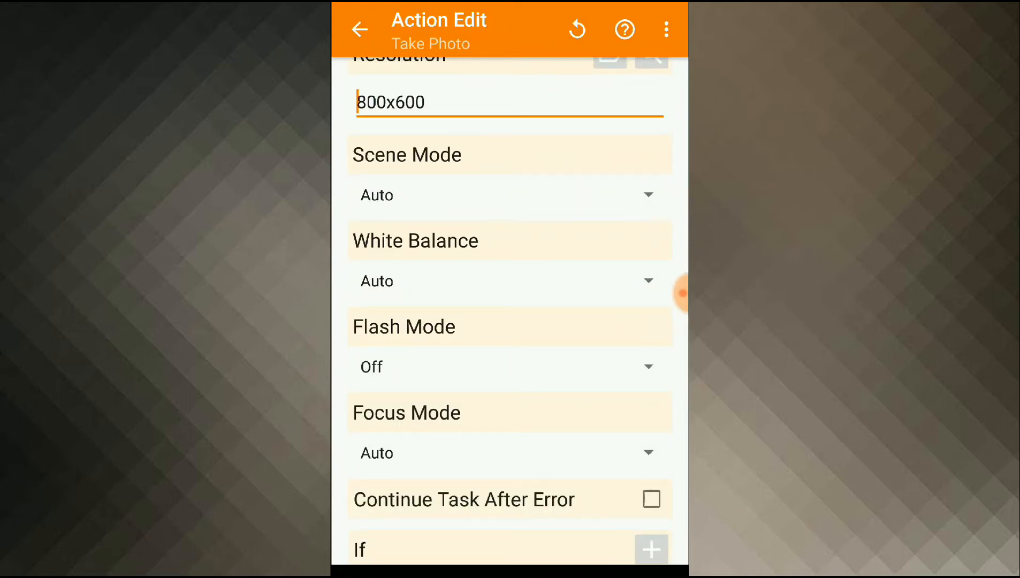
left_click(359, 30)
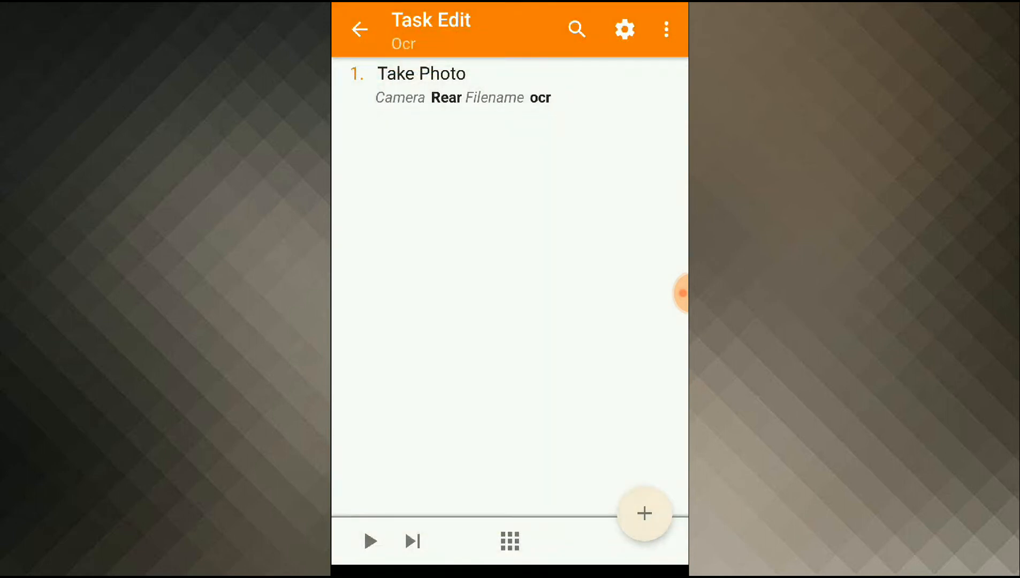
Add a Load Image action with source /sdcard/DCIM/Tasker/ocr.jpg.
left_click(643, 513)
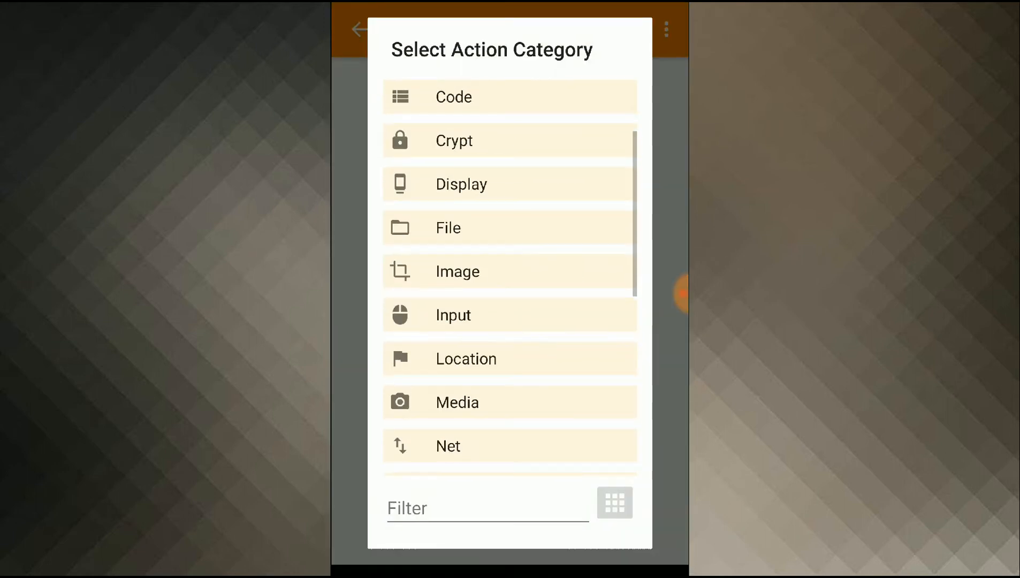
left_click(457, 272)
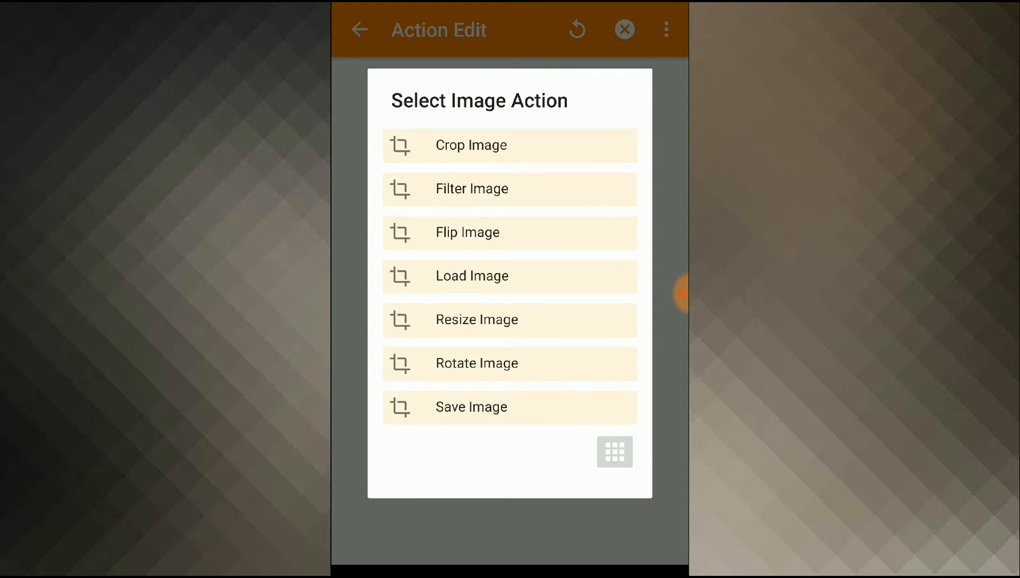
left_click(474, 276)
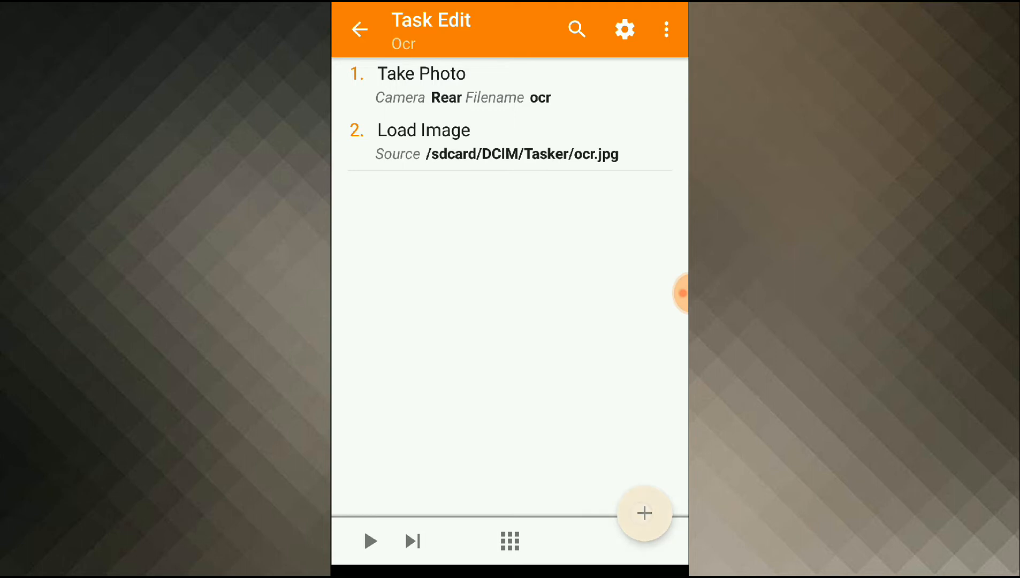
Add a Filter Image action in Black and White mode with threshold 164.
left_click(642, 513)
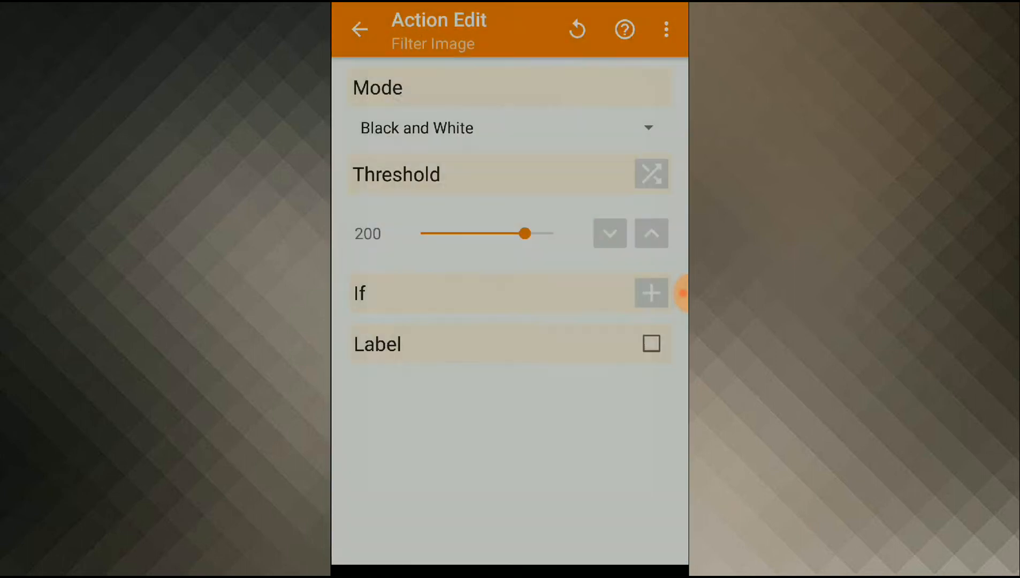
left_click(509, 127)
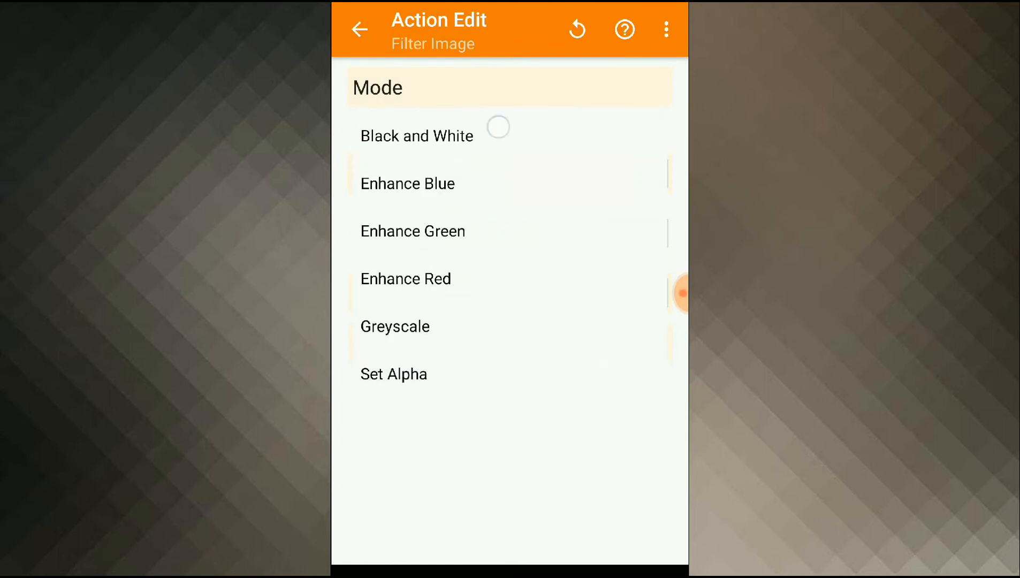
left_click(416, 135)
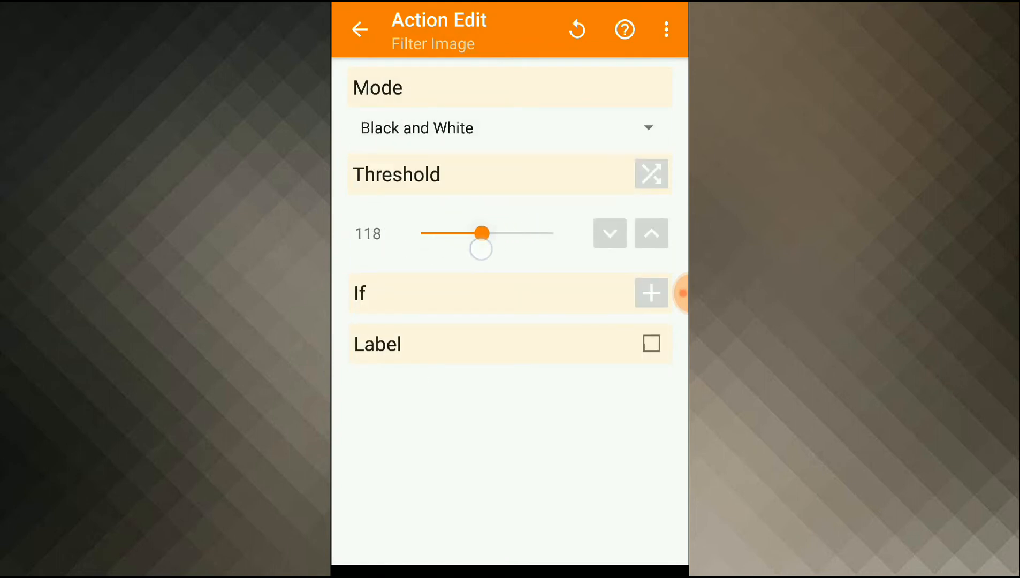
left_click_drag(480, 232, 489, 233)
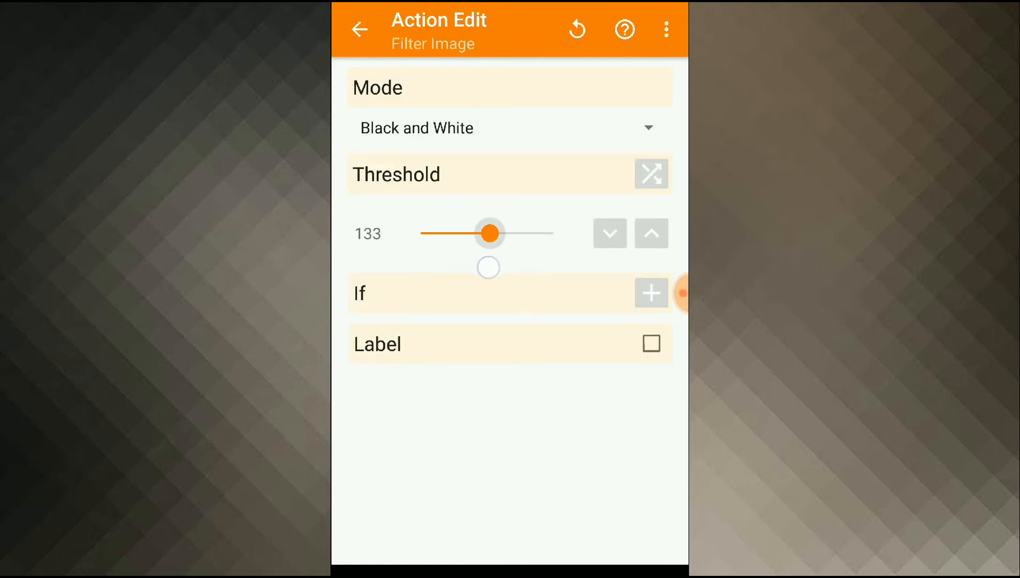
left_click_drag(488, 233, 508, 234)
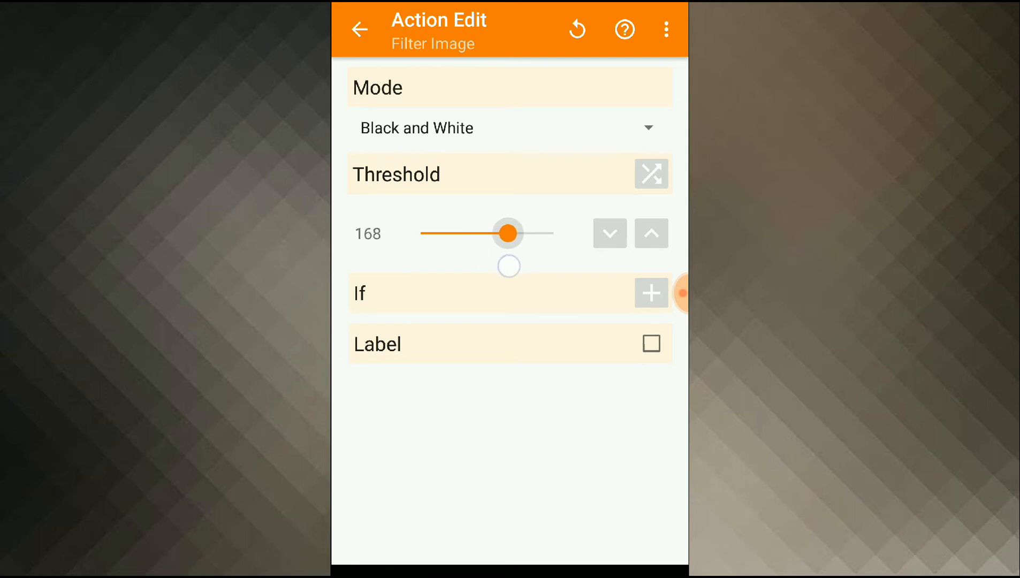
left_click_drag(508, 233, 508, 234)
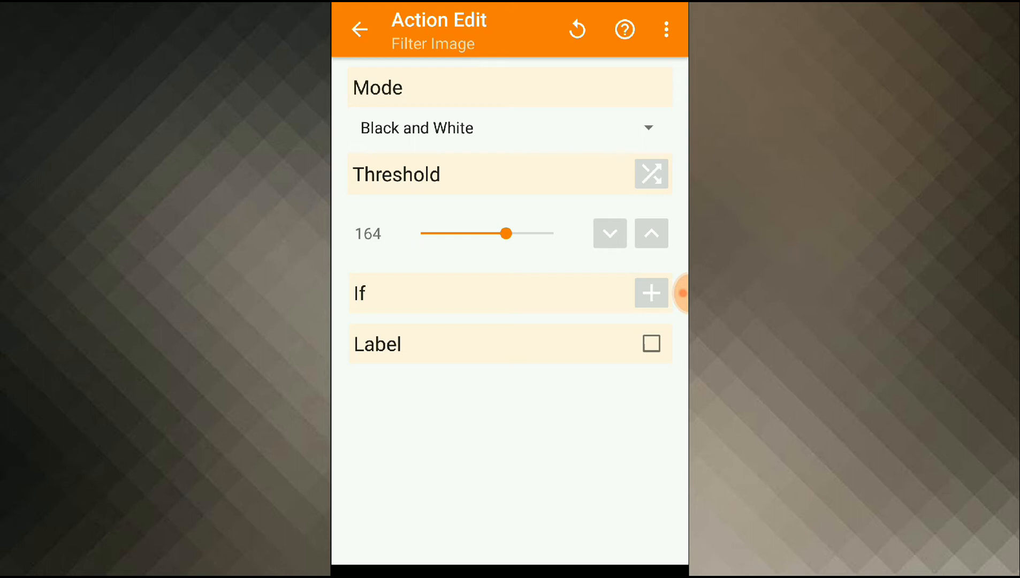
left_click(360, 30)
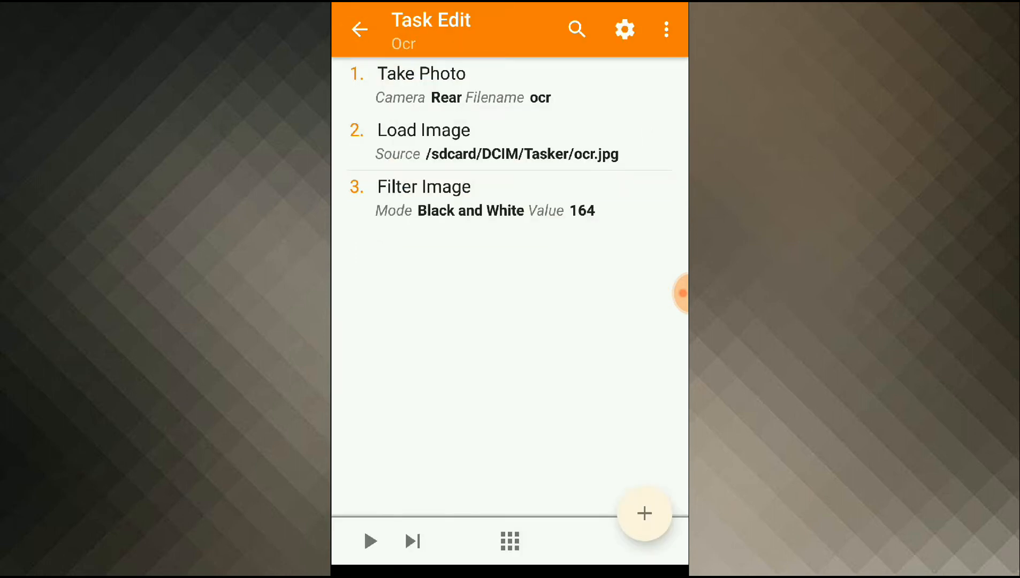
Add a Save Image action writing to /sdcard/result.jpg, then begin the next action.
left_click(643, 513)
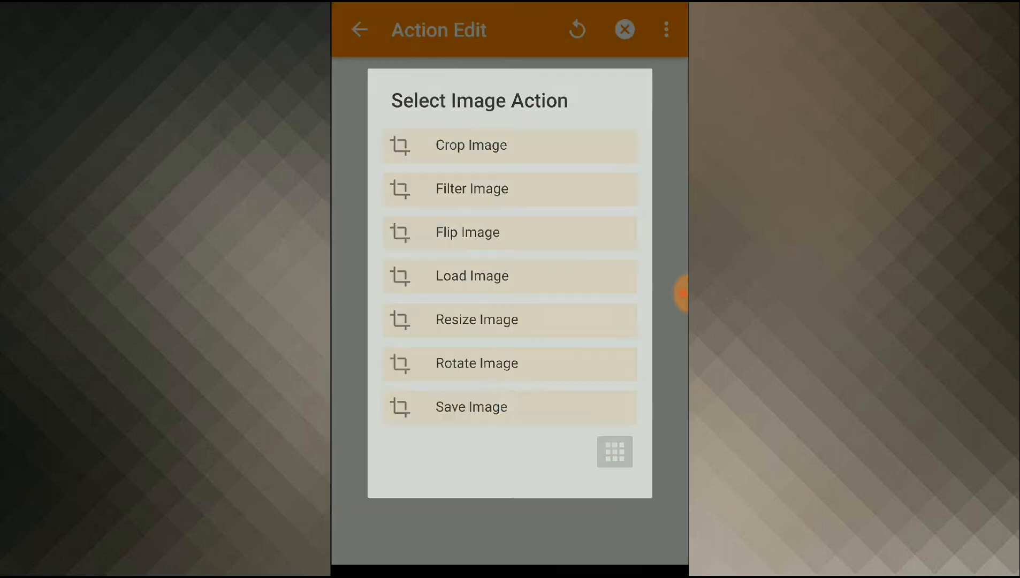
left_click(470, 407)
type("/s")
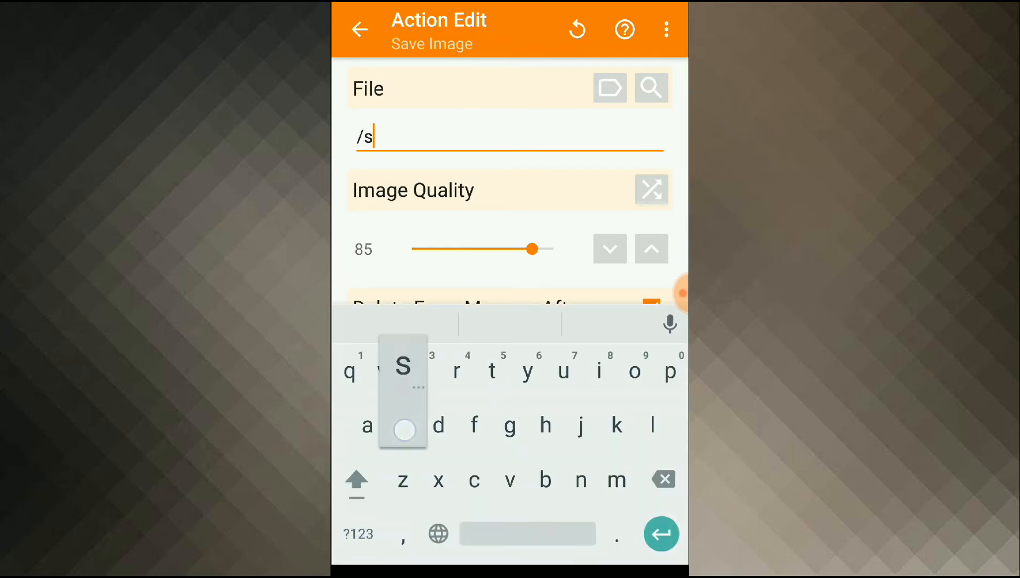
type("dcard")
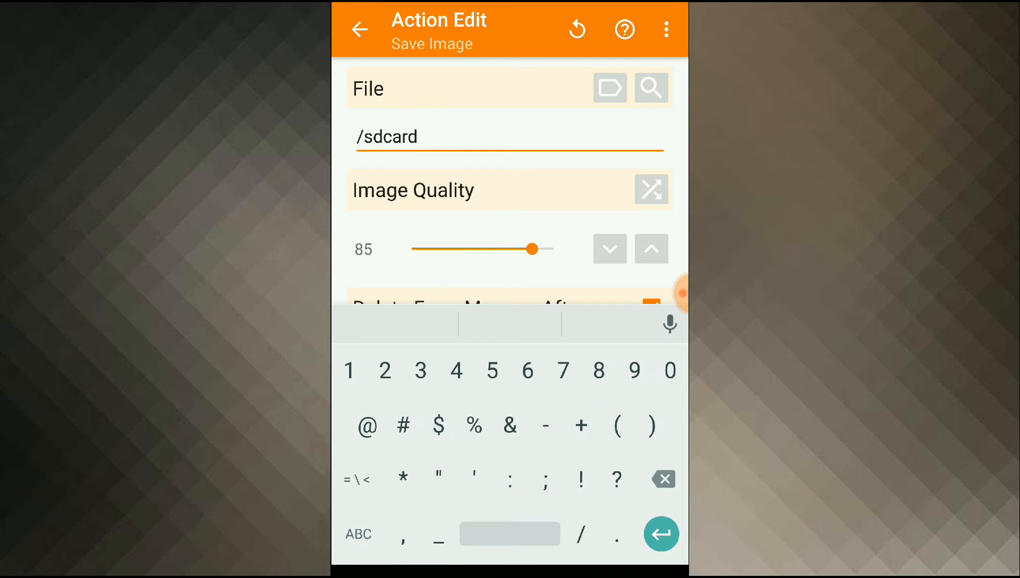
type("/result.")
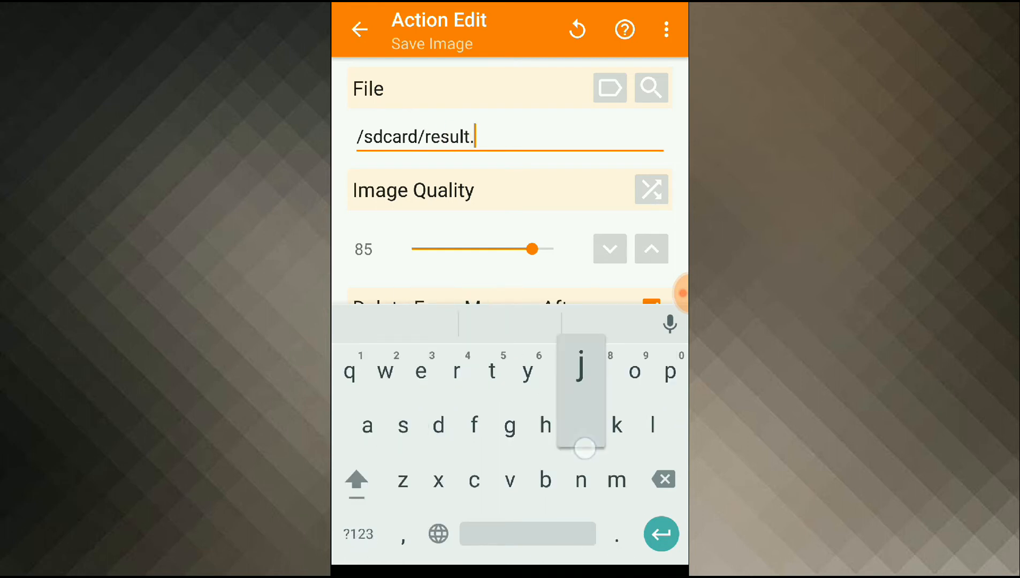
type("jpg")
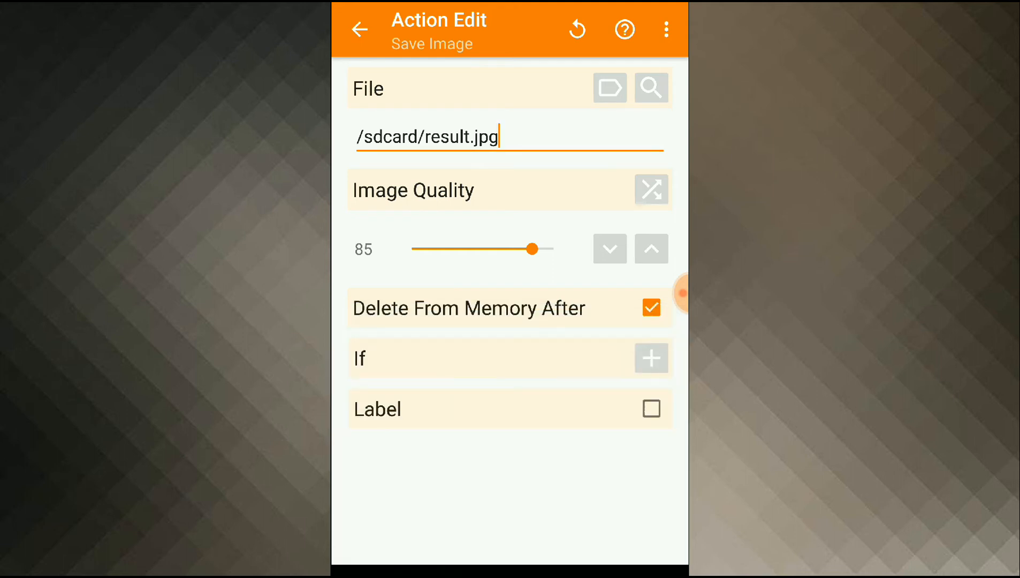
left_click(360, 30)
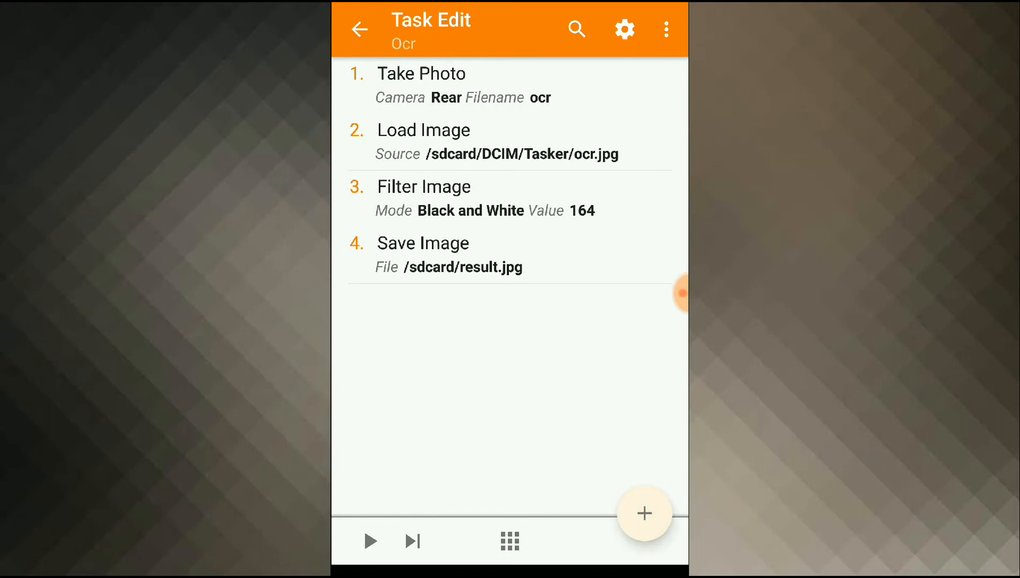
left_click(643, 514)
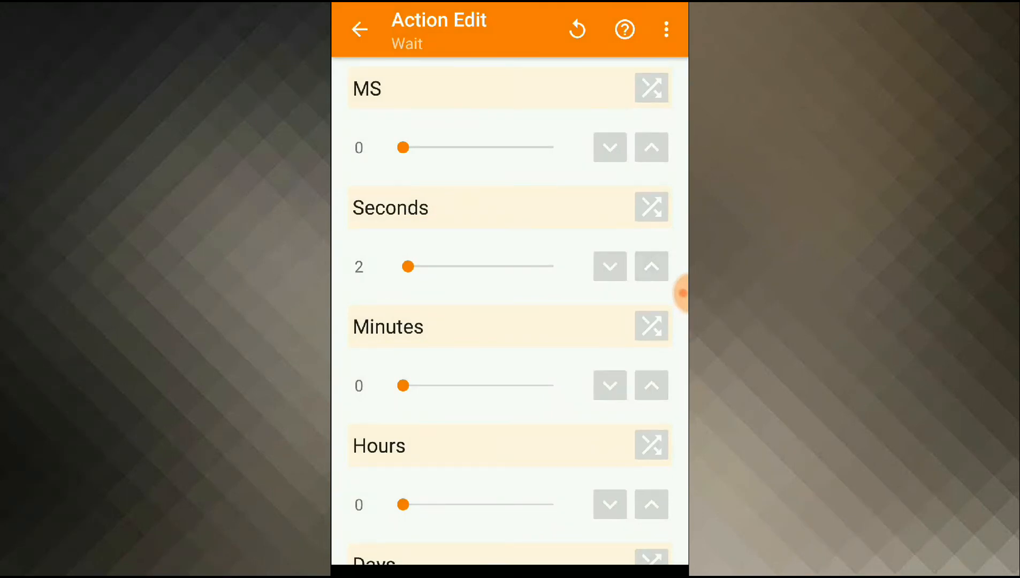
Add a Wait action of 2 seconds after saving the image.
left_click(359, 30)
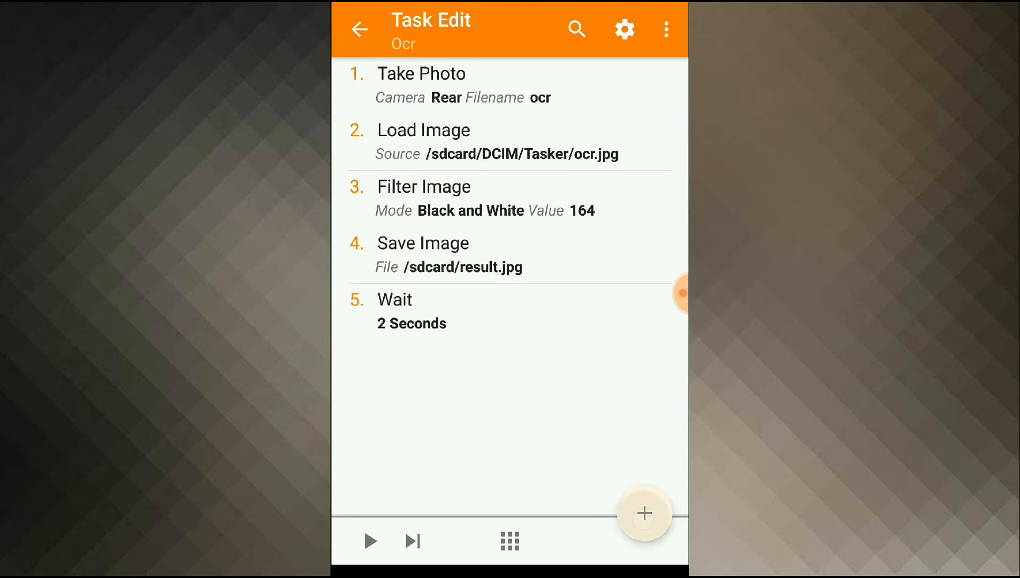
Add a Plugin > TouchTask OCR action to the task.
left_click(643, 513)
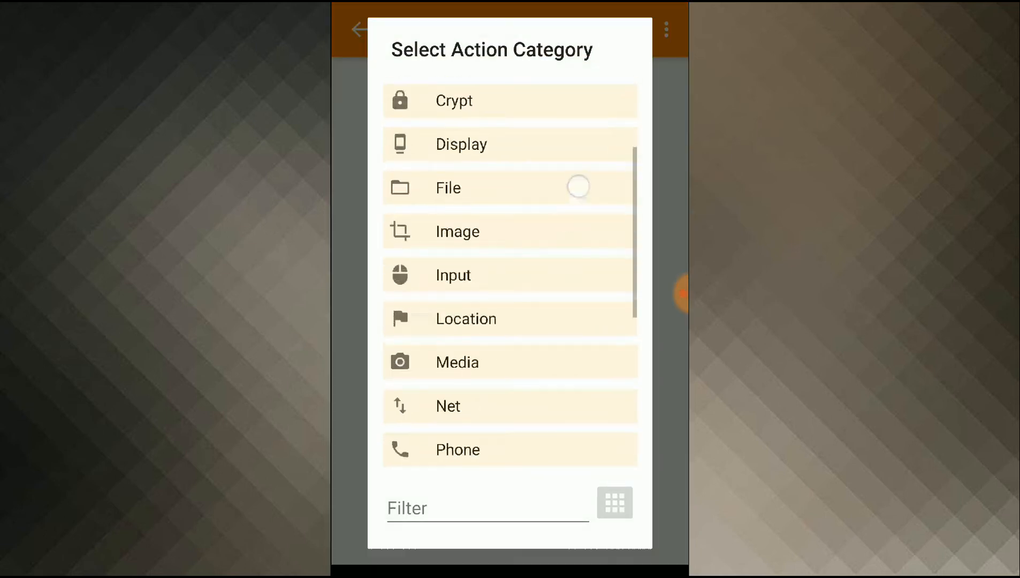
scroll("down", 3)
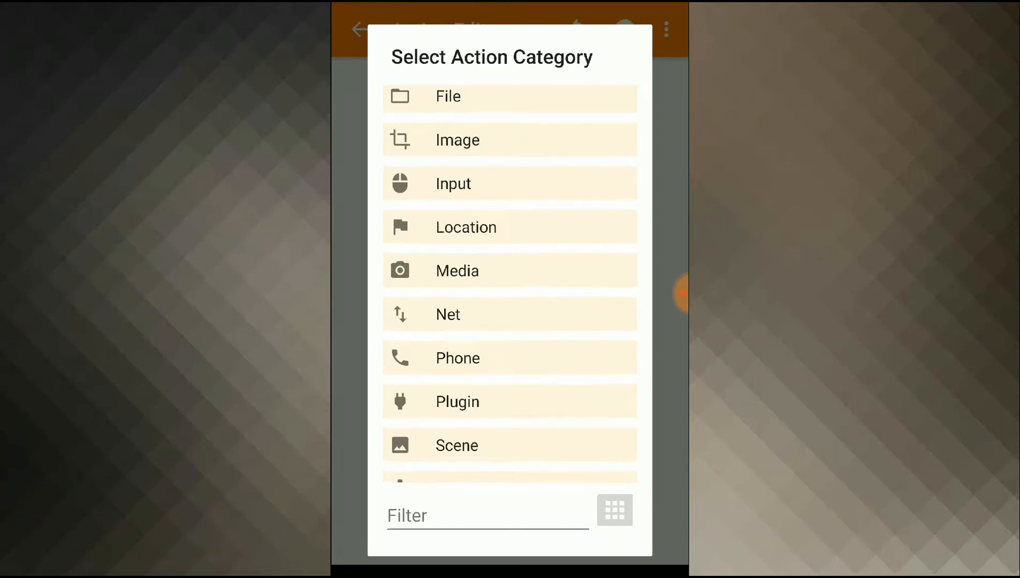
left_click(457, 401)
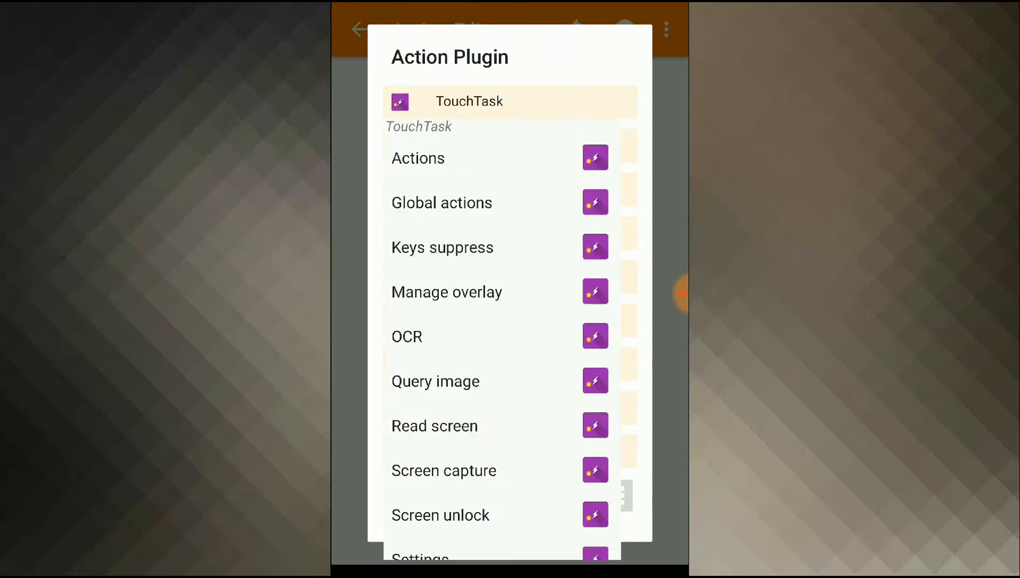
left_click(407, 336)
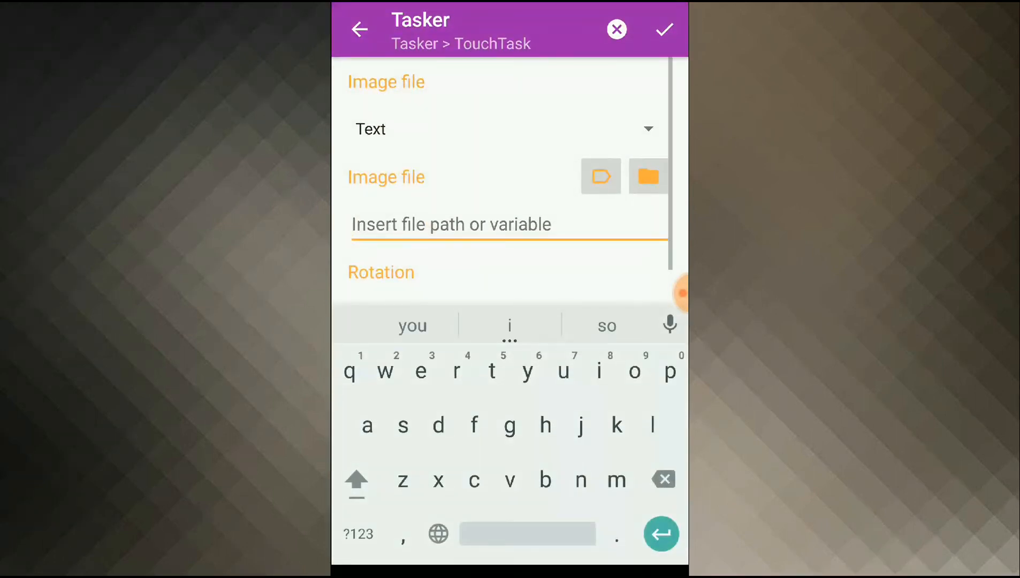
Set the OCR image file to /sdcard/result.jpg with no rotation and save it.
left_click(402, 371)
type("/sdcard")
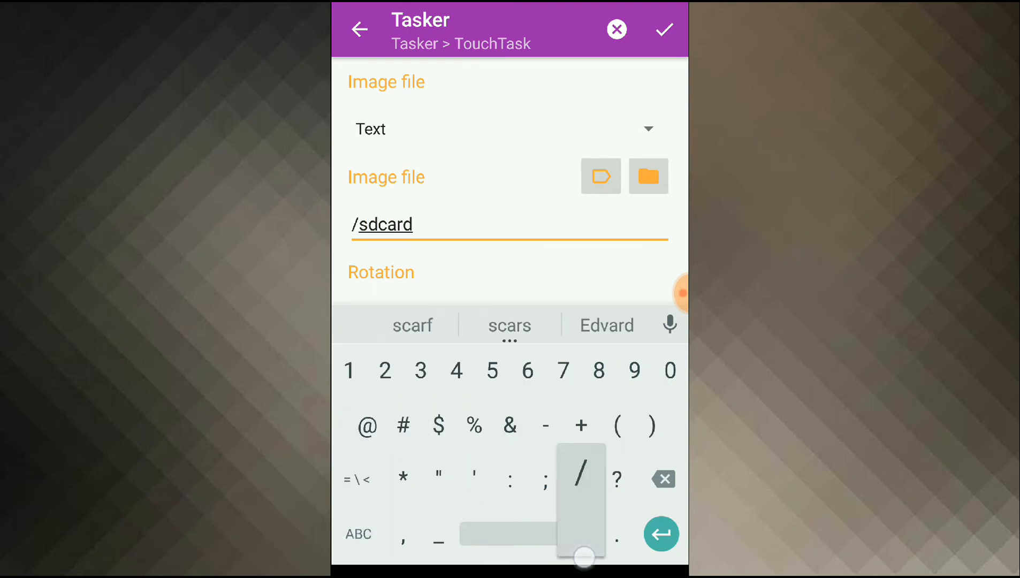
type("/result.j")
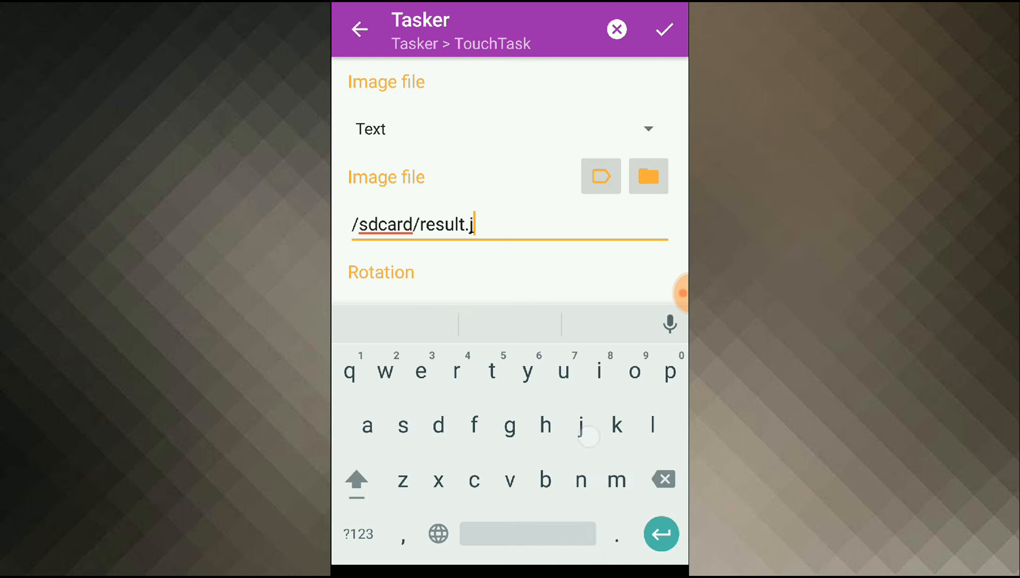
type("pg")
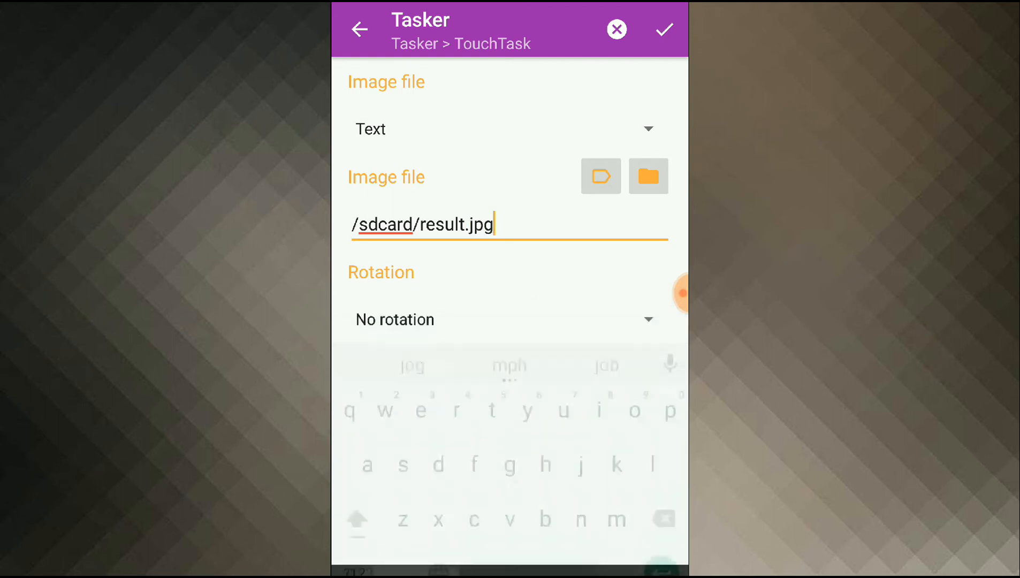
left_click(663, 29)
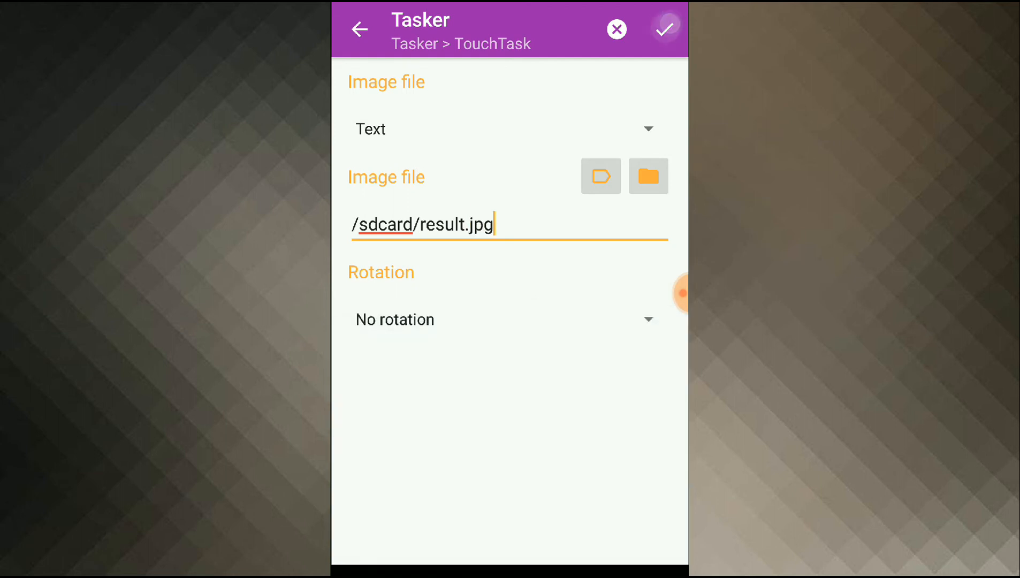
left_click(663, 29)
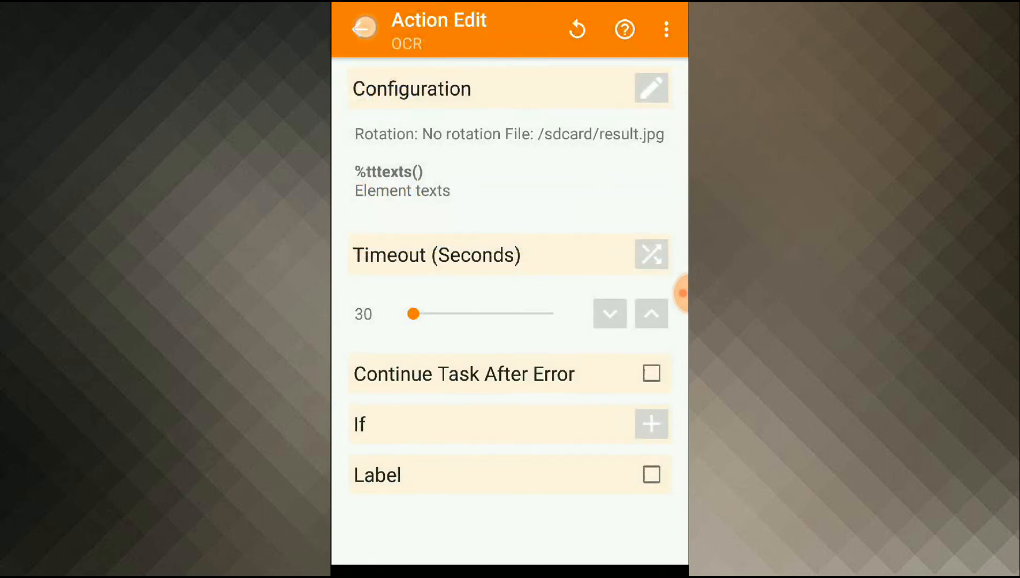
left_click(363, 29)
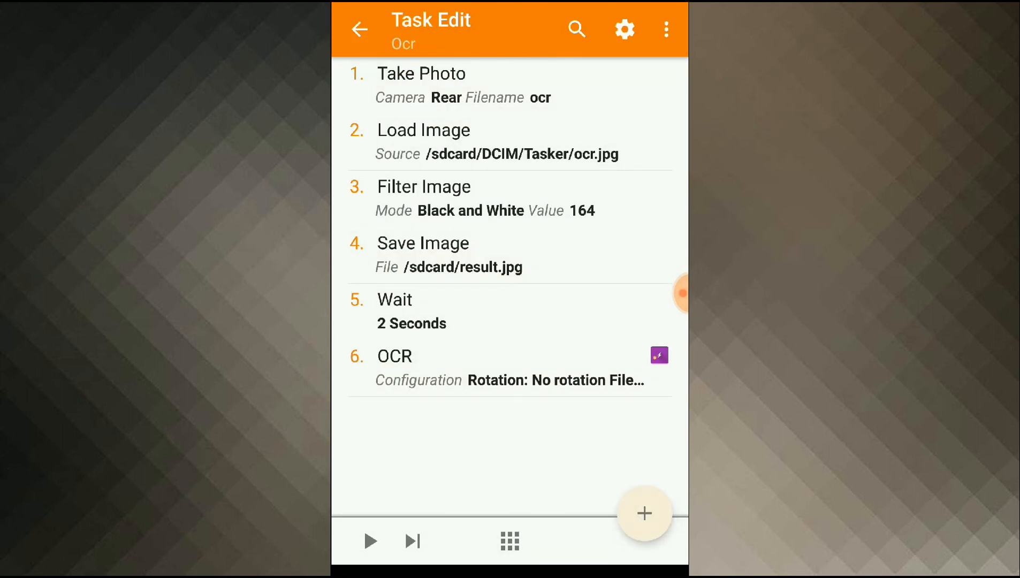
Add an Alert > Popup action titled Ocr Result.
left_click(643, 513)
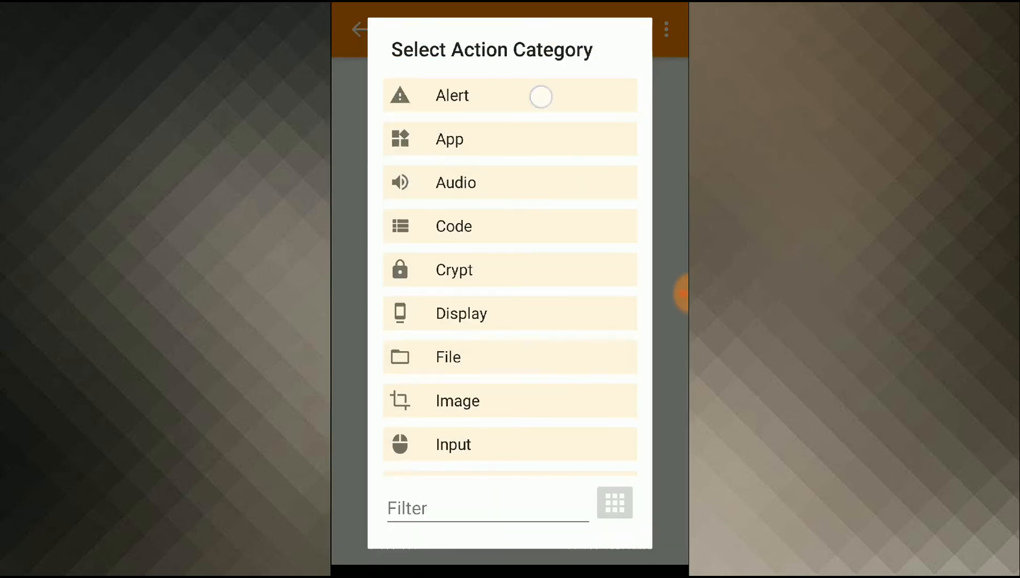
left_click(452, 95)
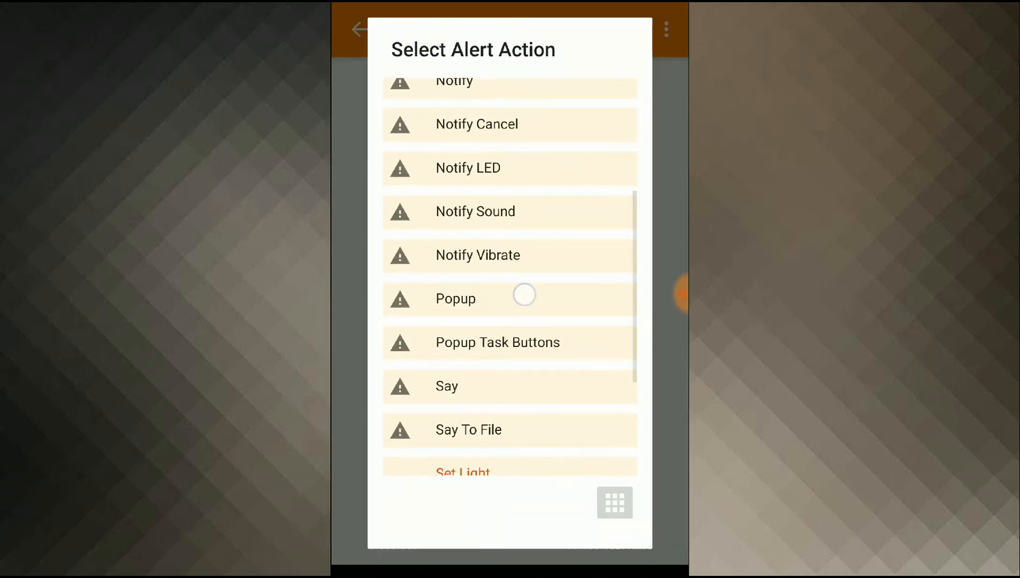
left_click(454, 299)
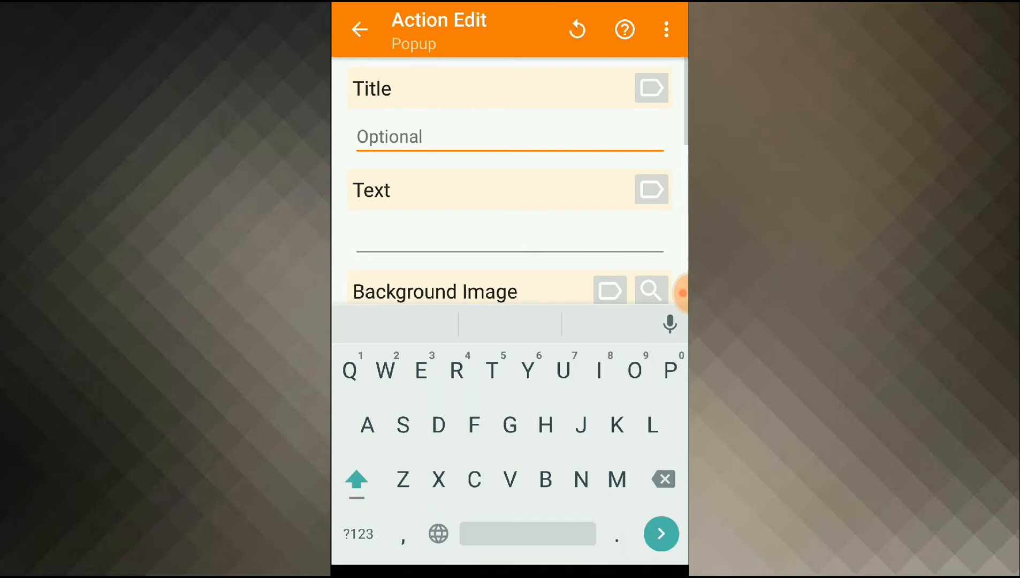
type("Ocr Result")
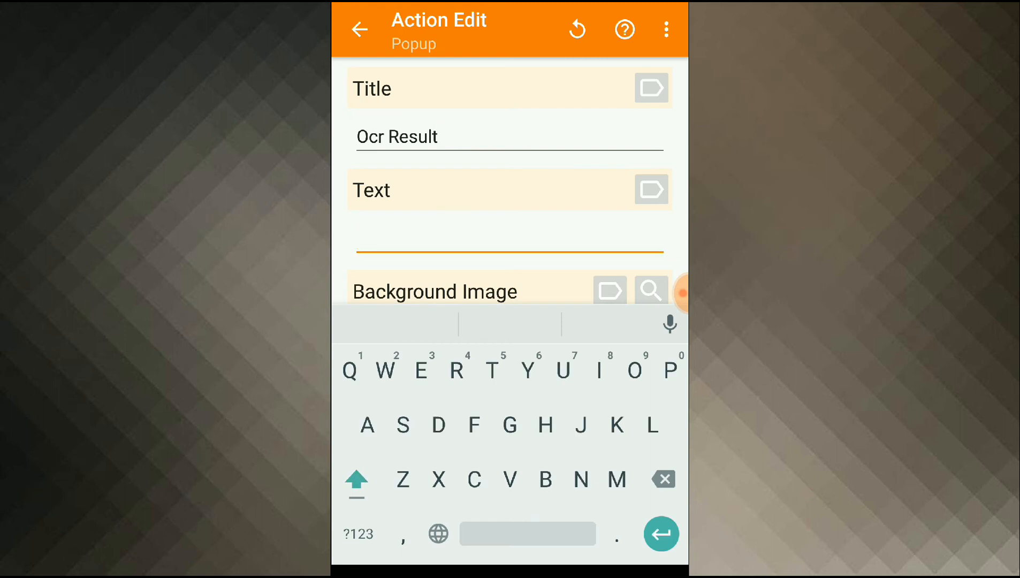
Insert the %tttexts() variable as the popup text and return to the task.
left_click(650, 190)
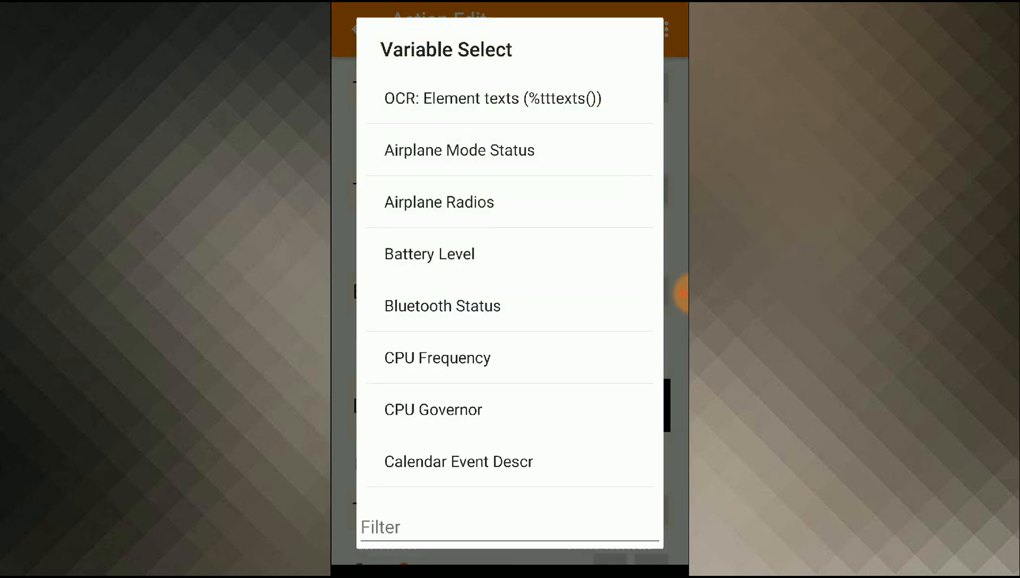
left_click(509, 98)
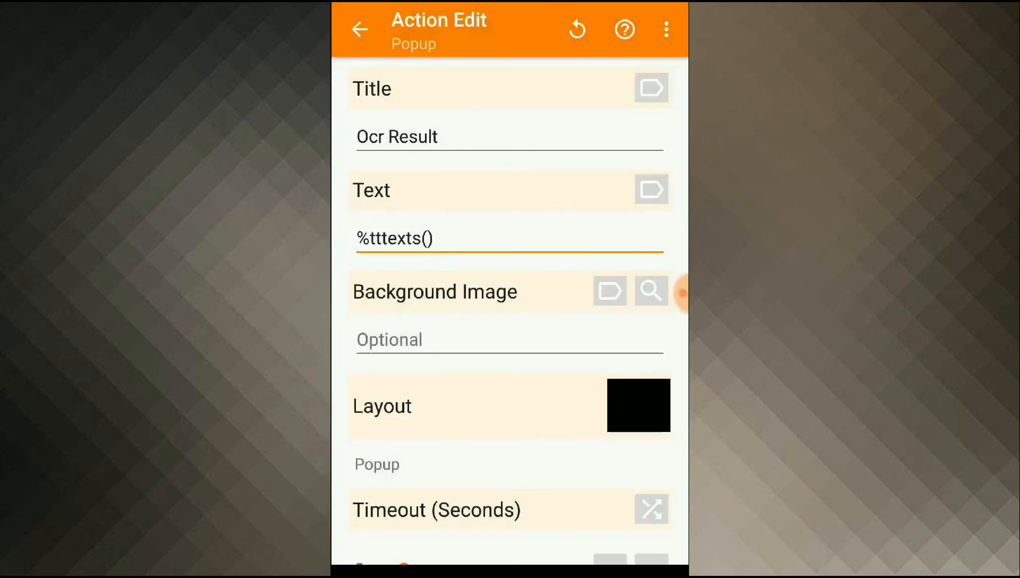
left_click(423, 238)
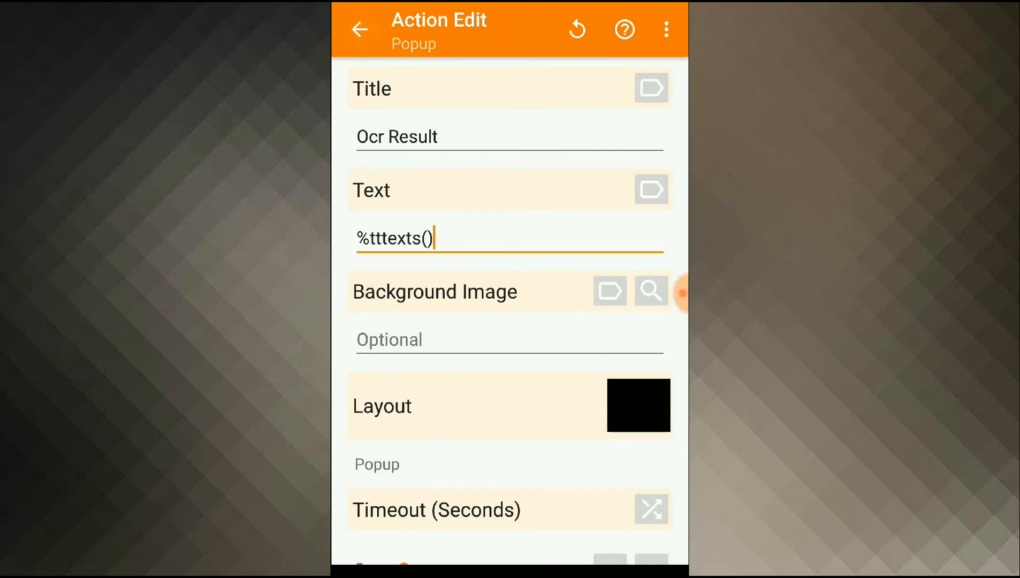
left_click(359, 30)
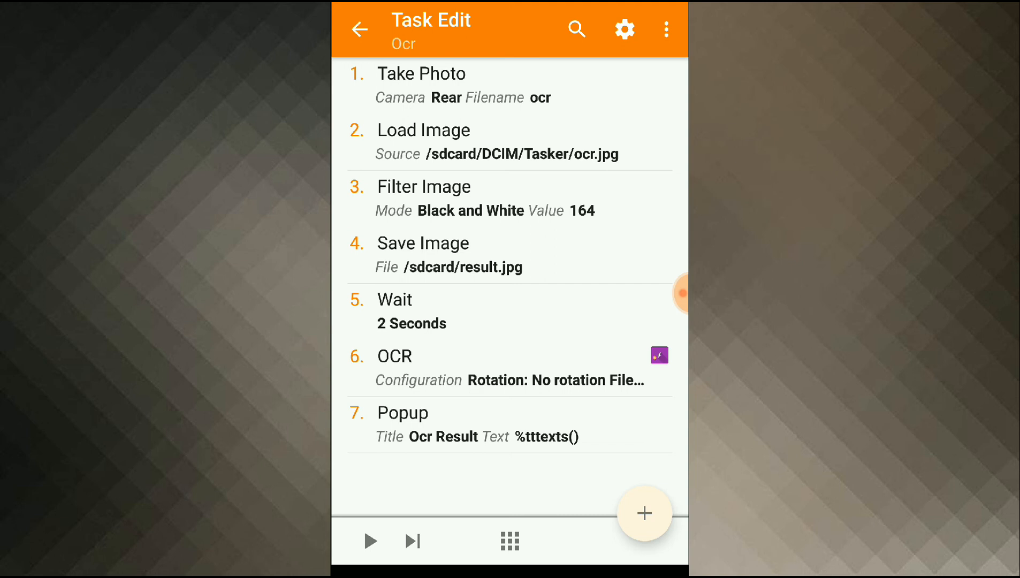
Check Tasker preferences (camera delay 7, flash problems) and apply the saved Ocr task.
left_click(359, 30)
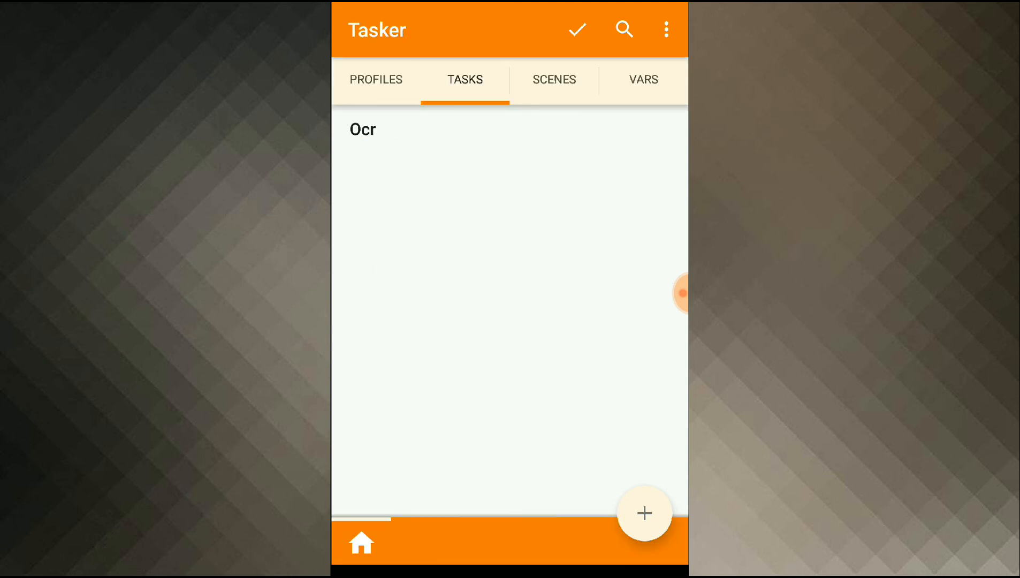
left_click(666, 30)
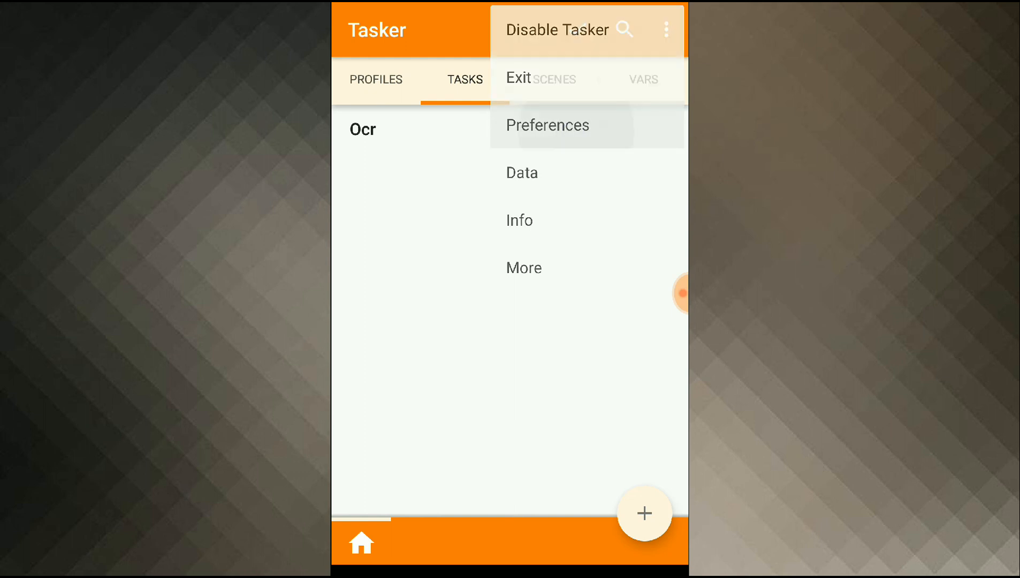
left_click(548, 125)
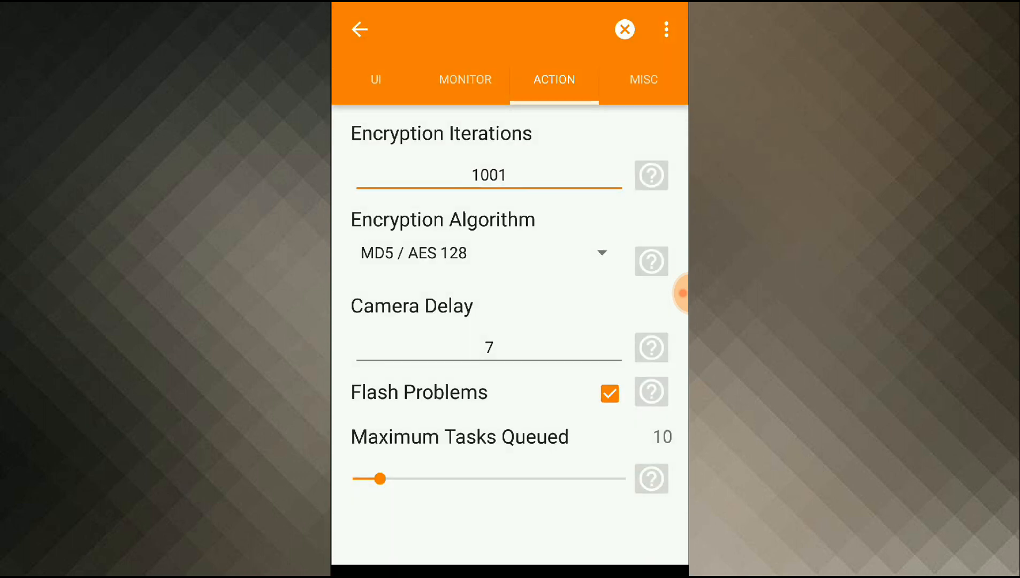
left_click(488, 346)
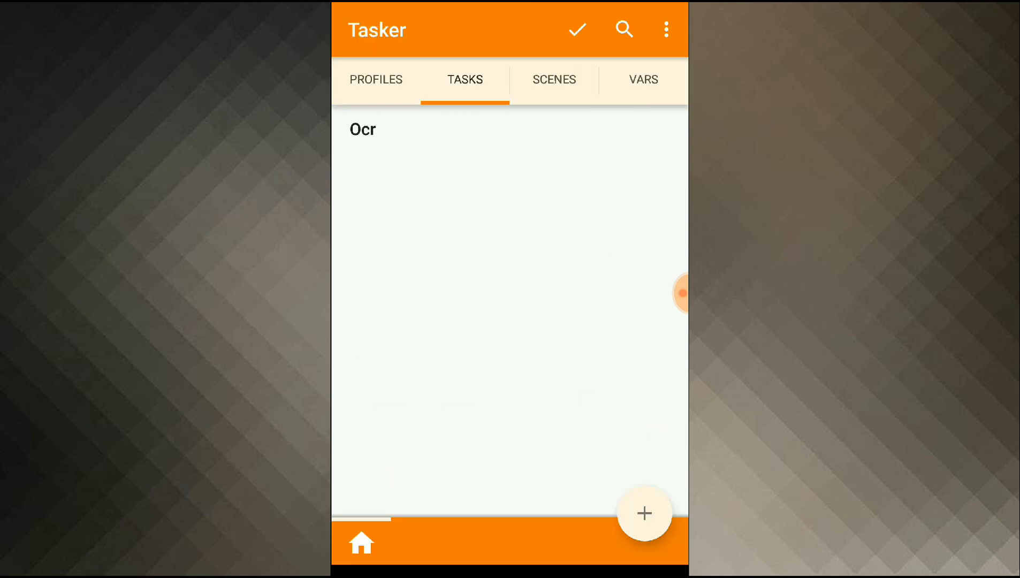
left_click(575, 30)
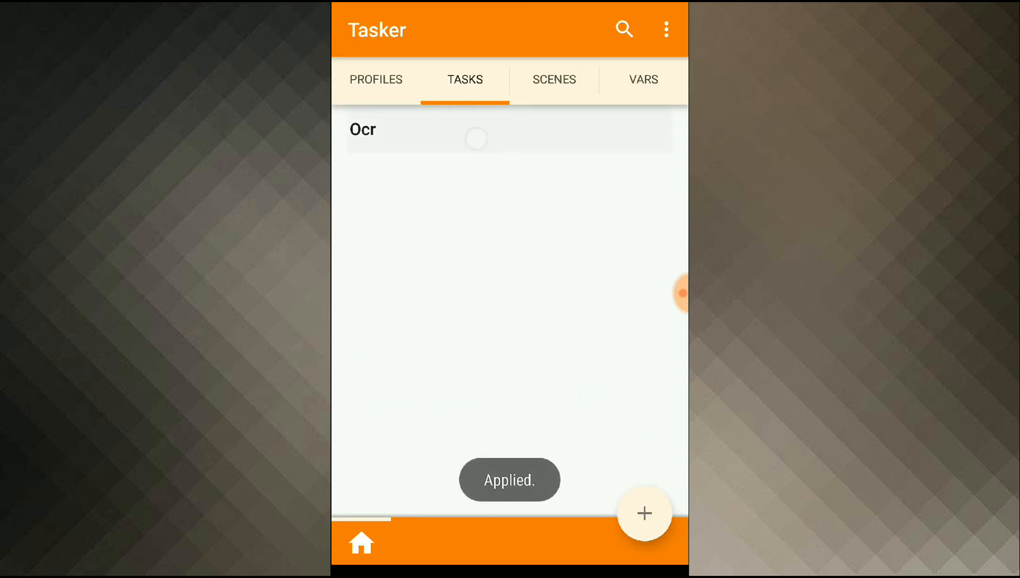
Run the Ocr task so its actions from Load Image through Popup execute.
left_click(363, 129)
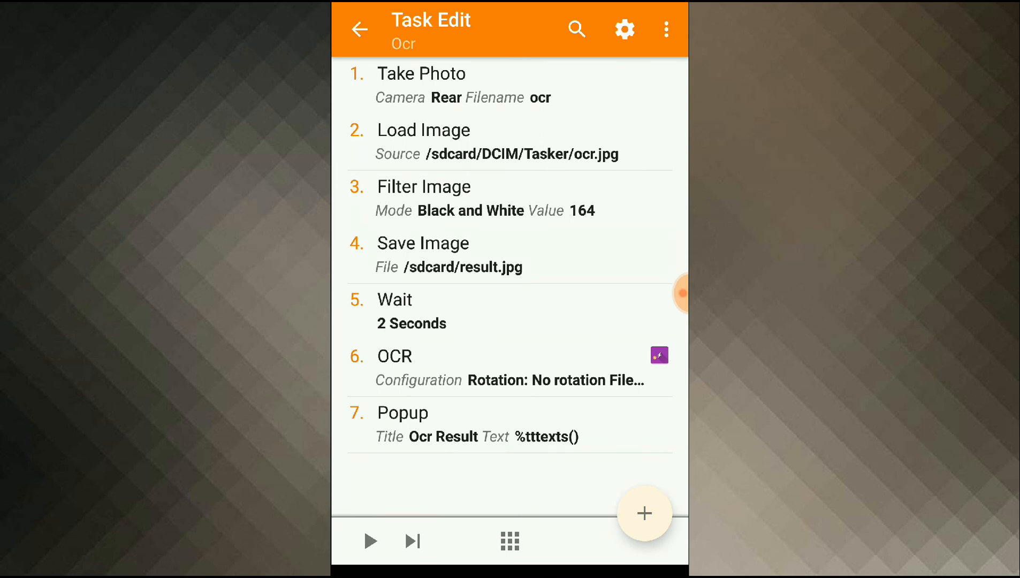
left_click(369, 540)
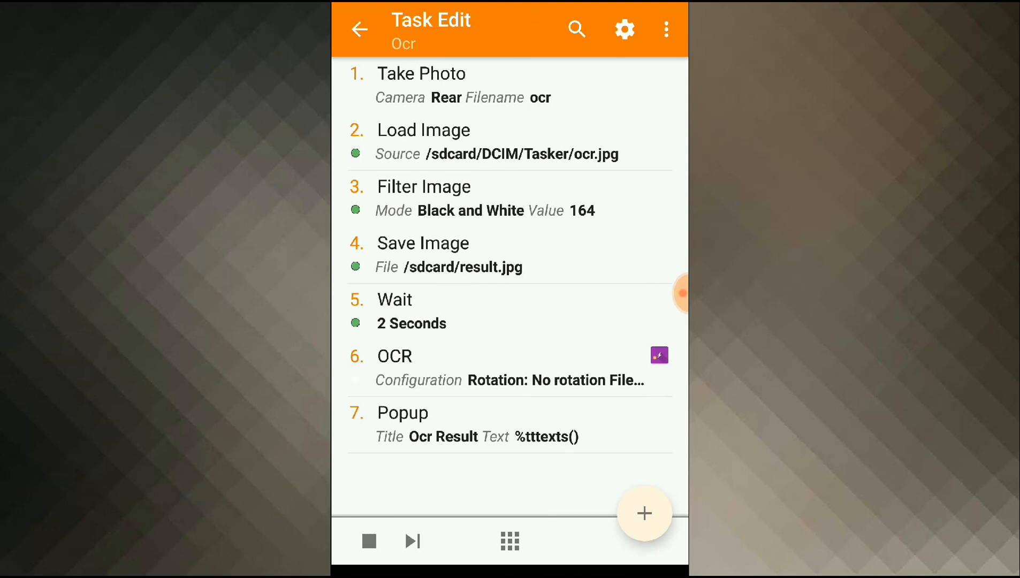
left_click(369, 541)
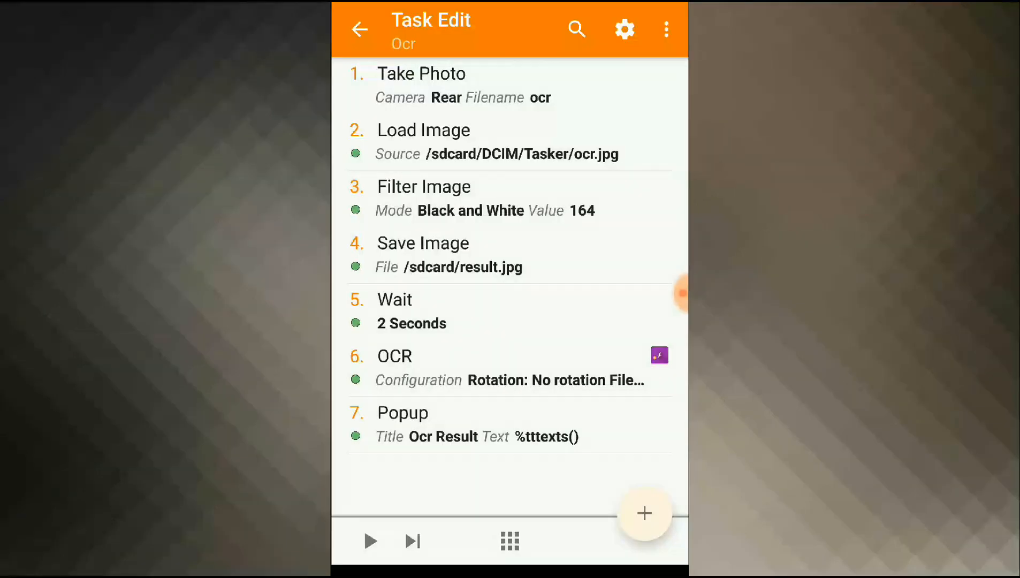